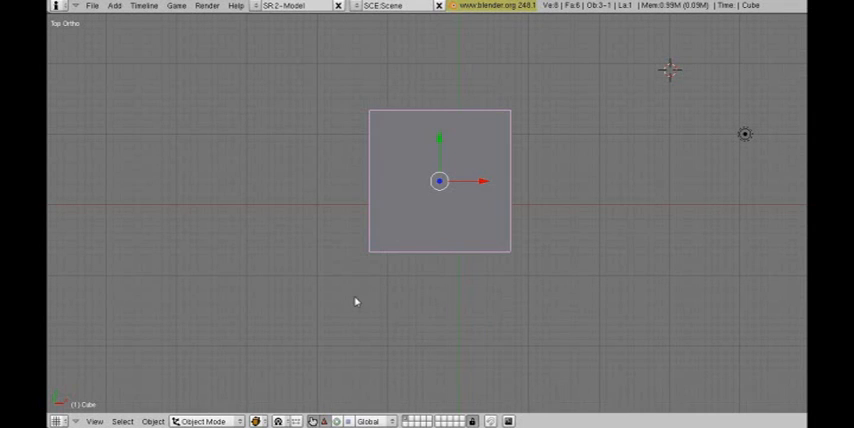
mouse_move(190, 122)
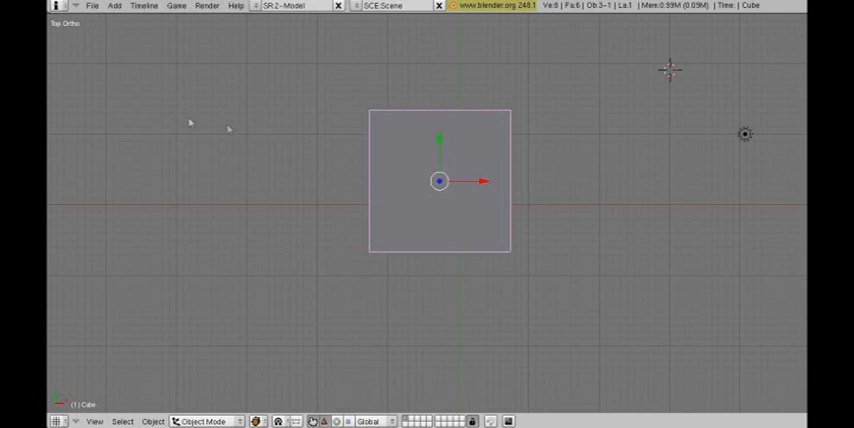
mouse_move(177, 220)
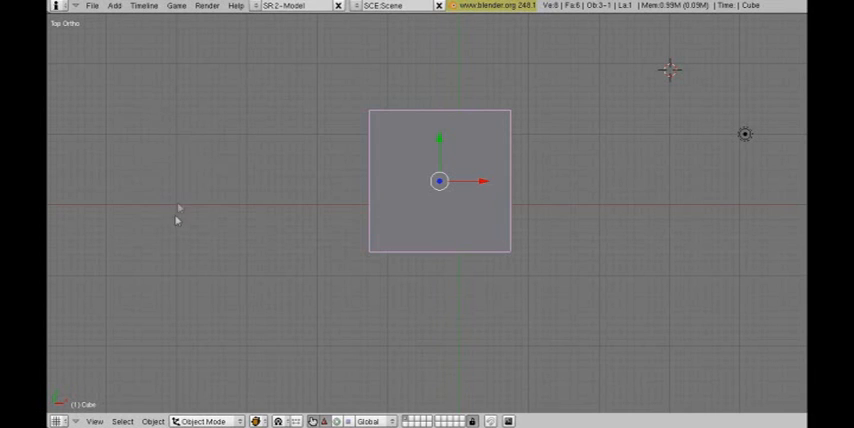
mouse_move(238, 266)
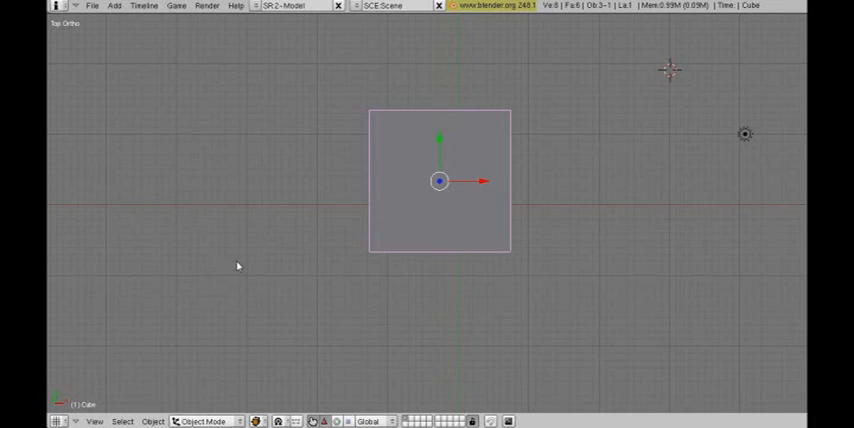
mouse_move(242, 264)
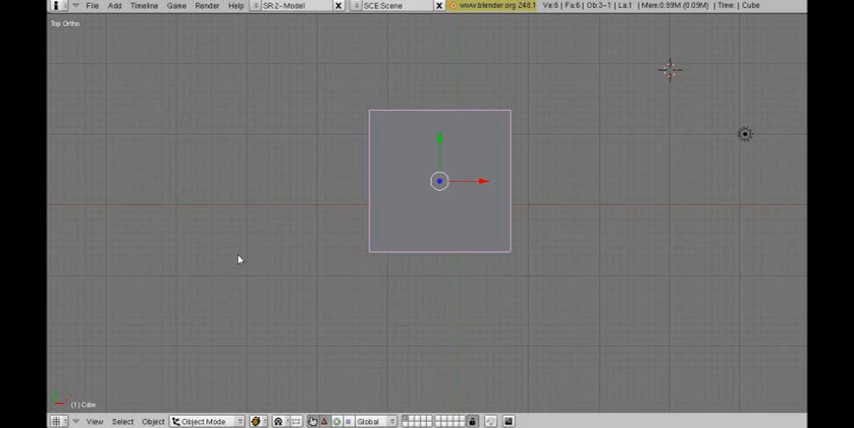
mouse_move(235, 236)
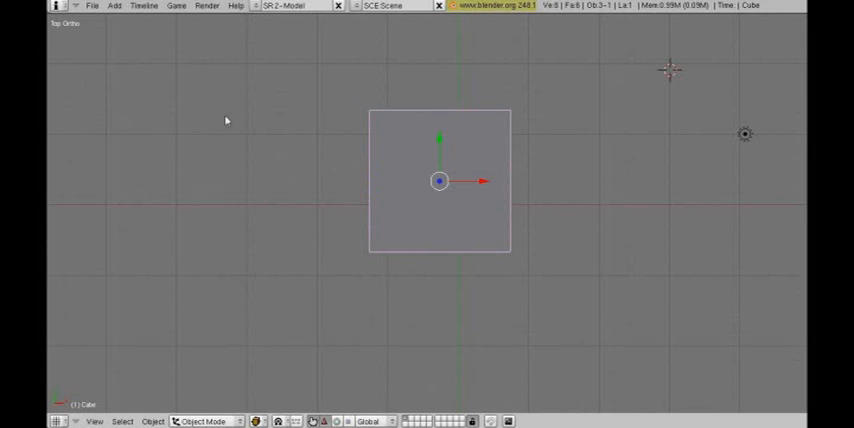
mouse_move(285, 104)
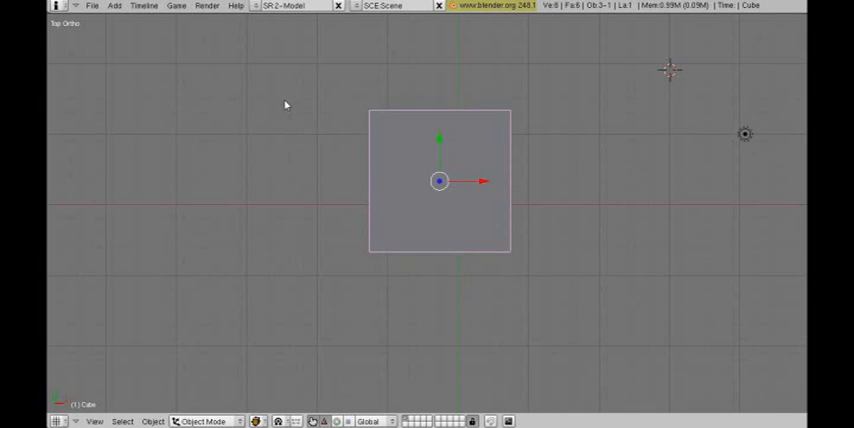
mouse_move(318, 153)
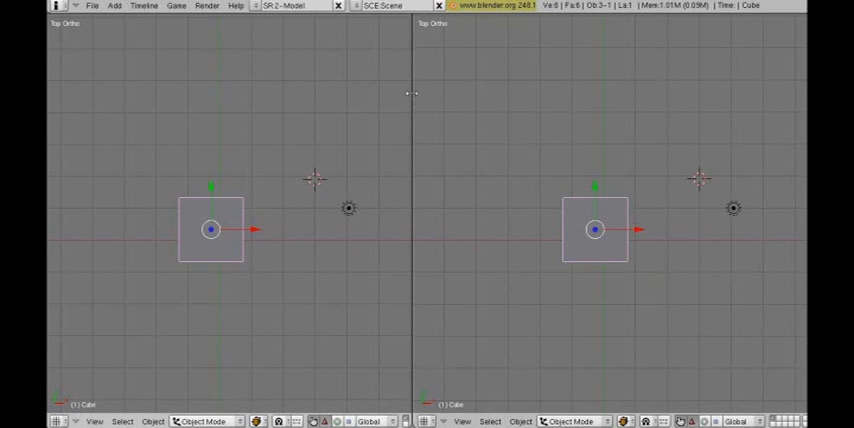
mouse_move(415, 210)
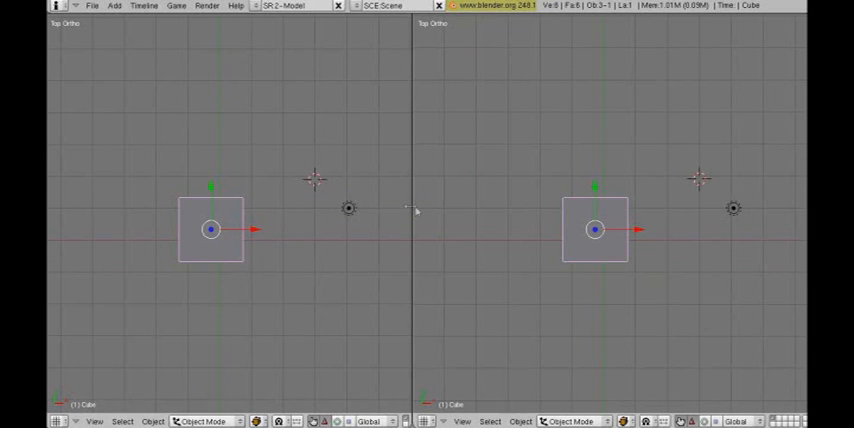
mouse_move(410, 218)
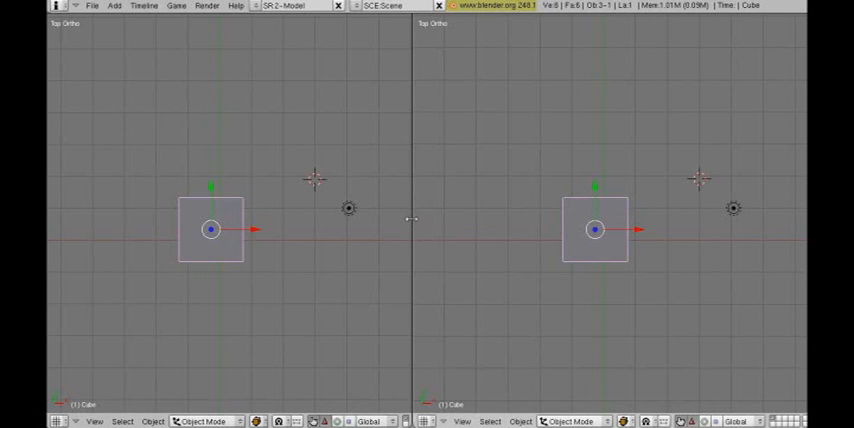
mouse_move(408, 210)
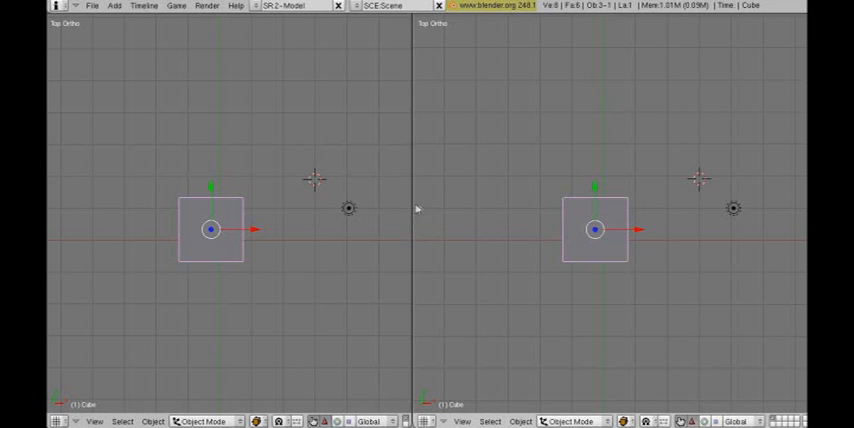
mouse_move(365, 212)
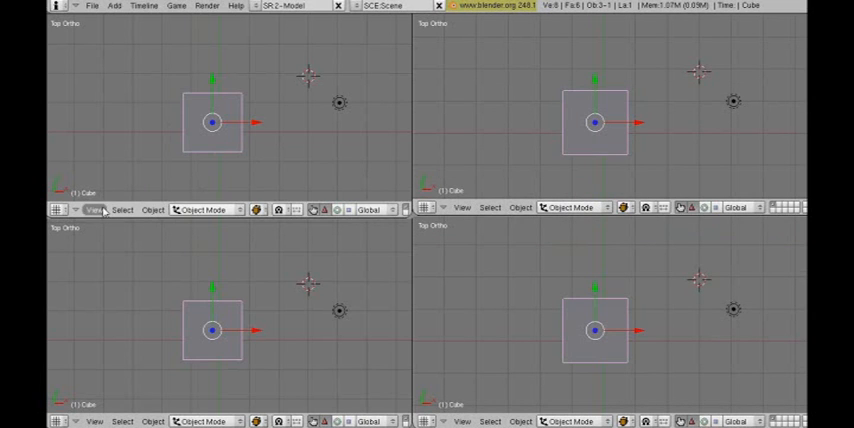
Step: Switch the upper-left viewport to look through the scene camera at the cube
click(94, 209)
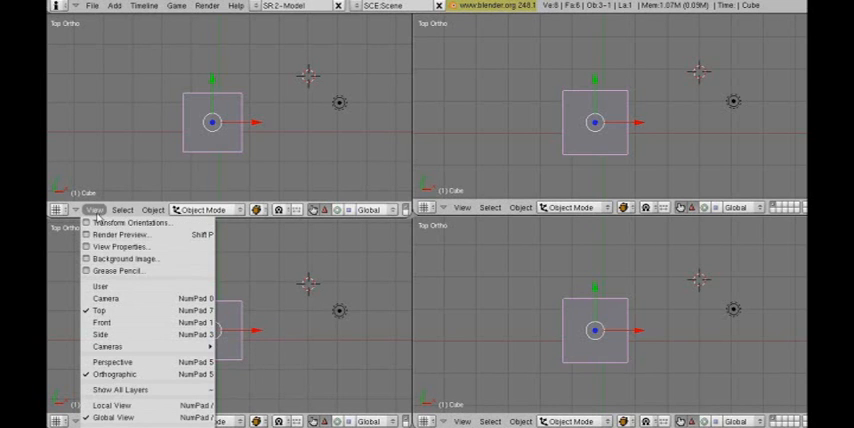
click(105, 298)
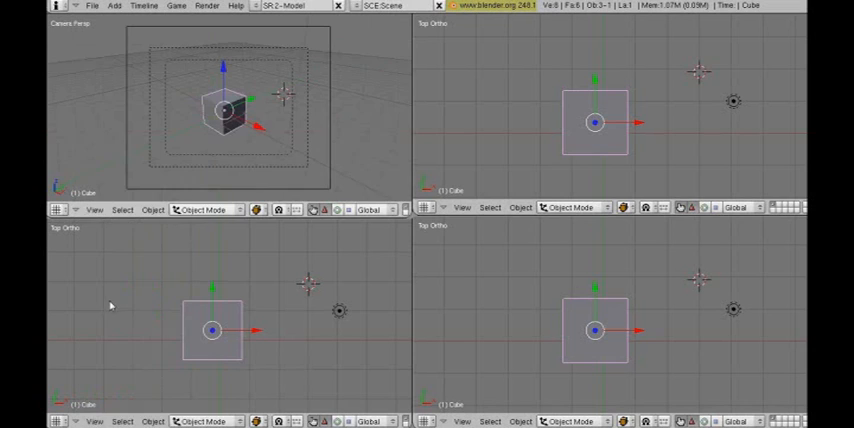
mouse_move(122, 261)
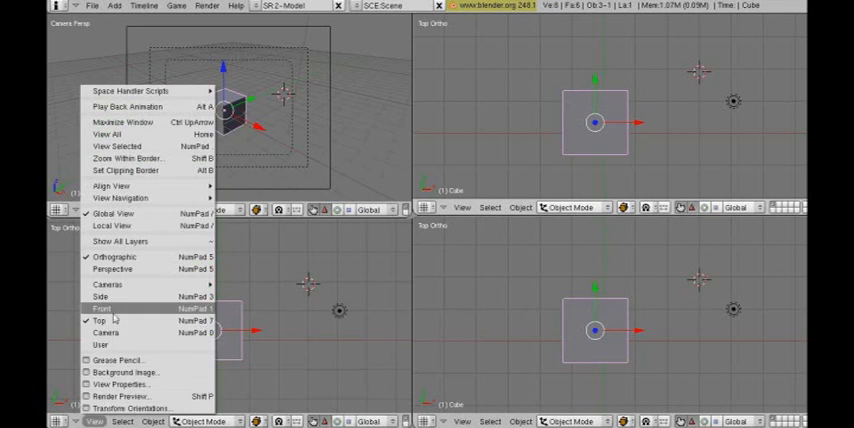
Step: Set the lower-left viewport to Front view and the lower-right viewport to Side view
click(101, 308)
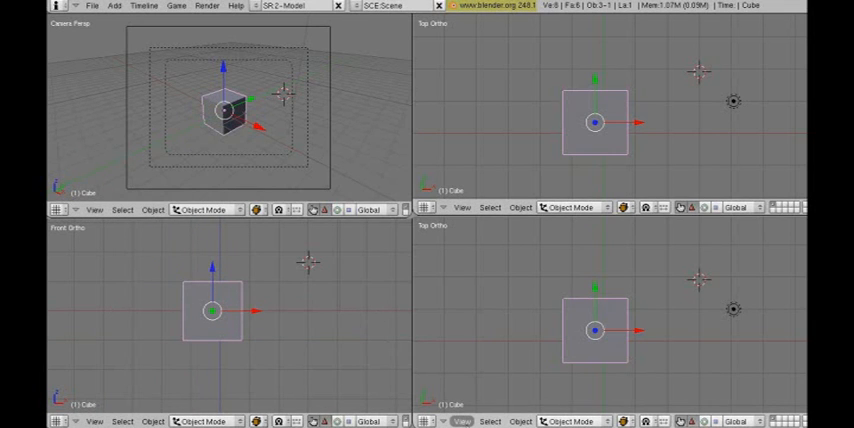
click(489, 420)
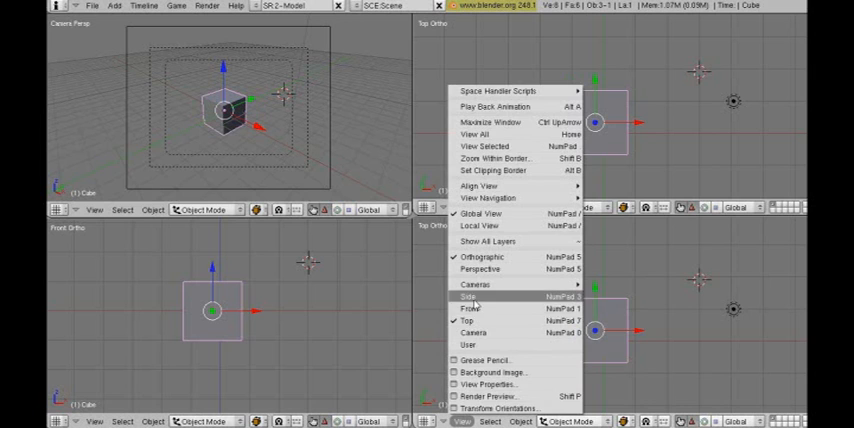
click(468, 295)
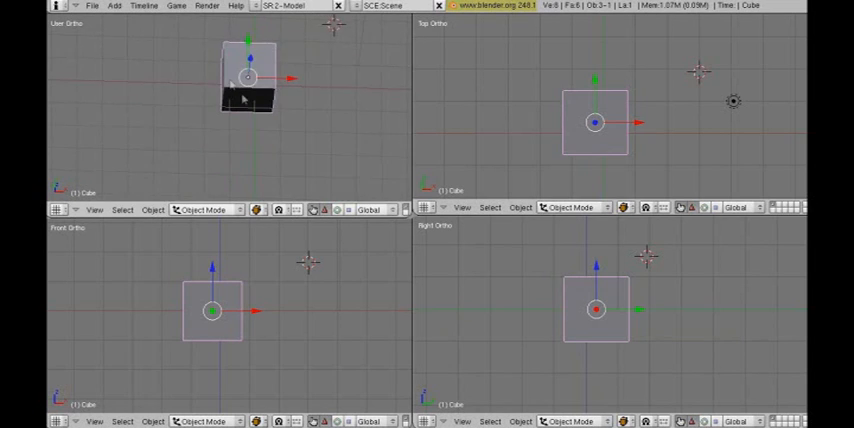
click(92, 6)
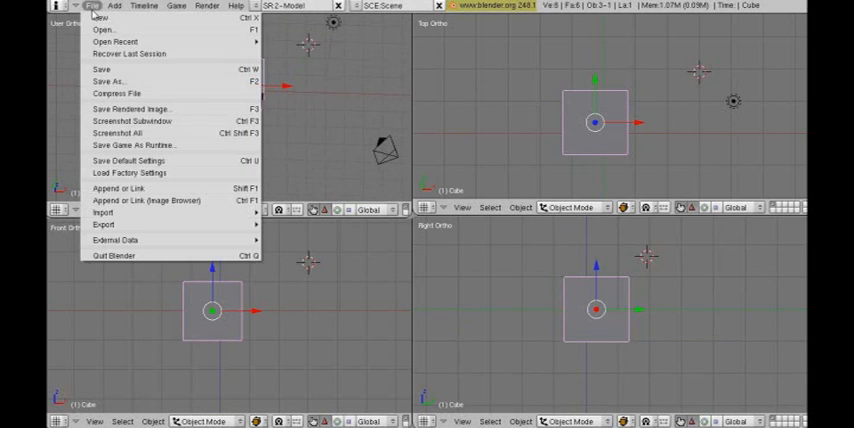